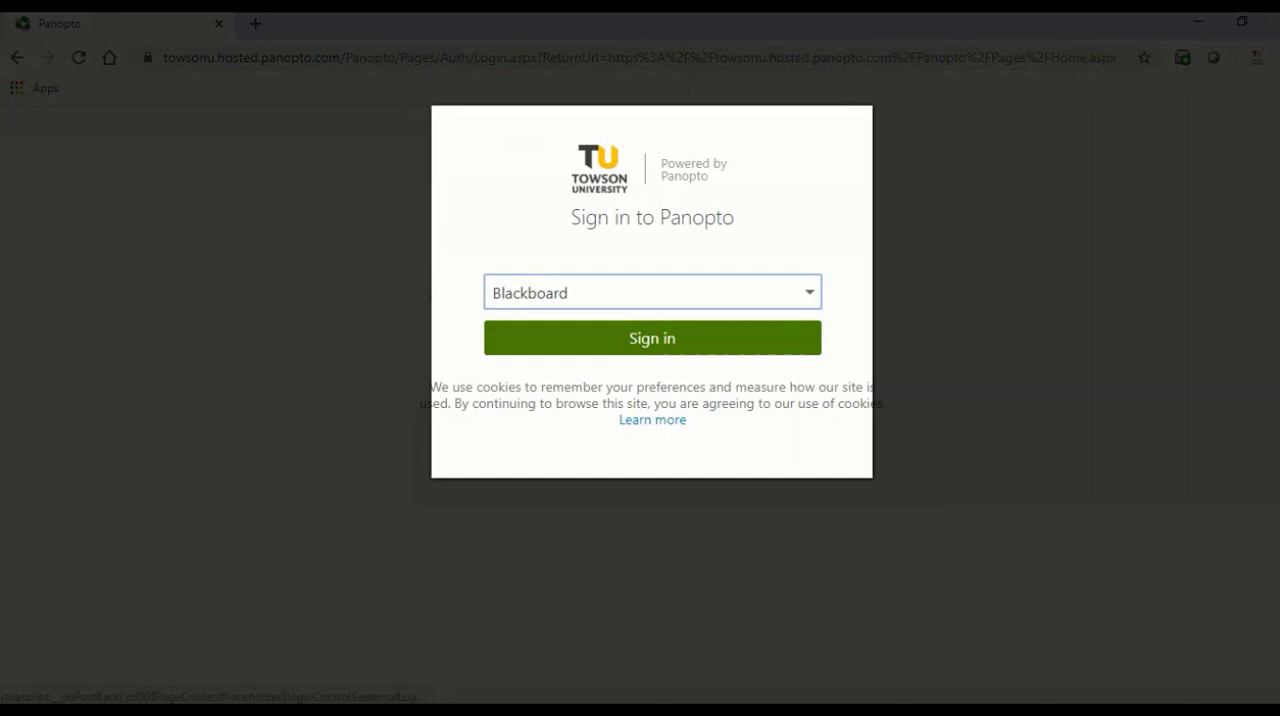
Step: Sign in to Panopto via the Blackboard option using Towson NetID credentials
click(652, 337)
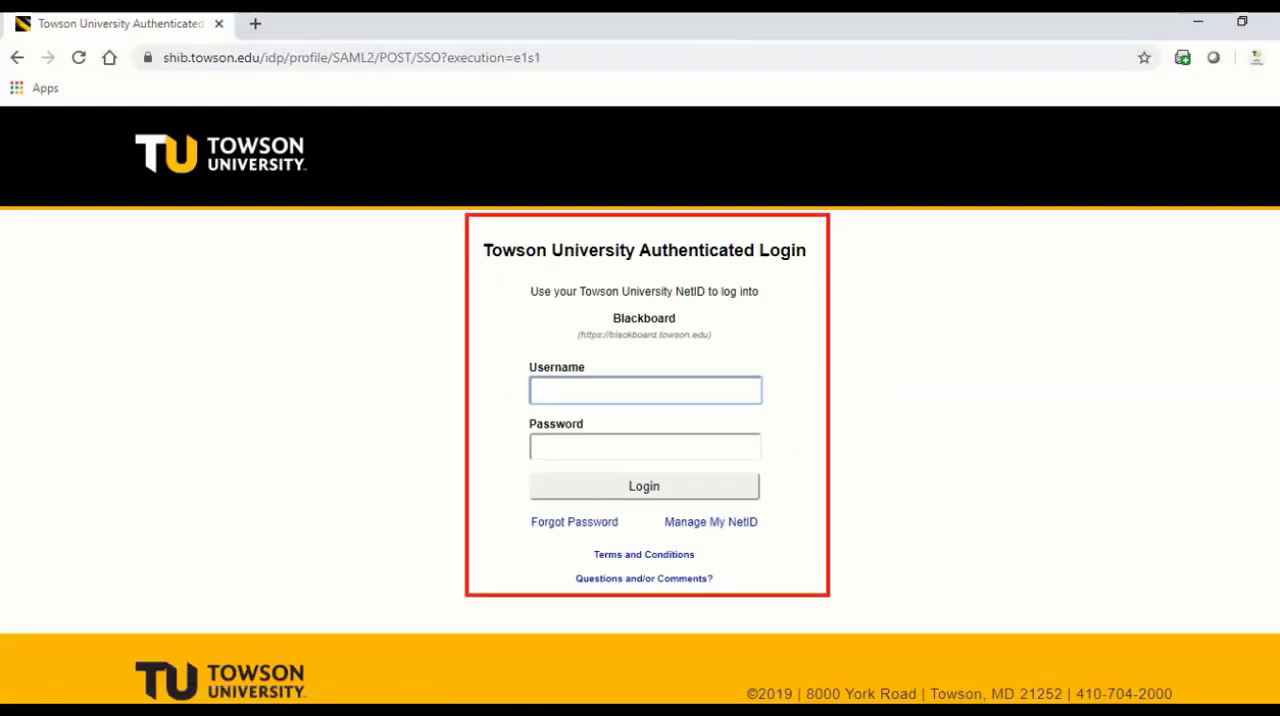
click(643, 486)
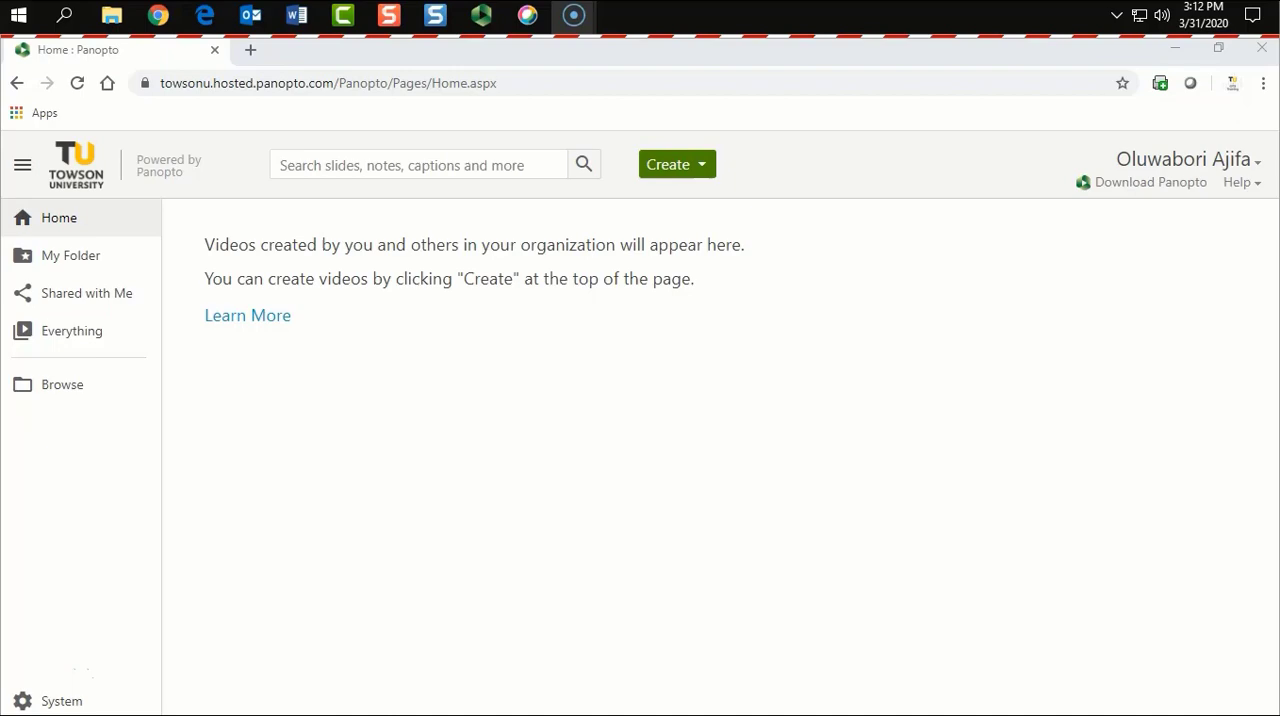
click(1185, 159)
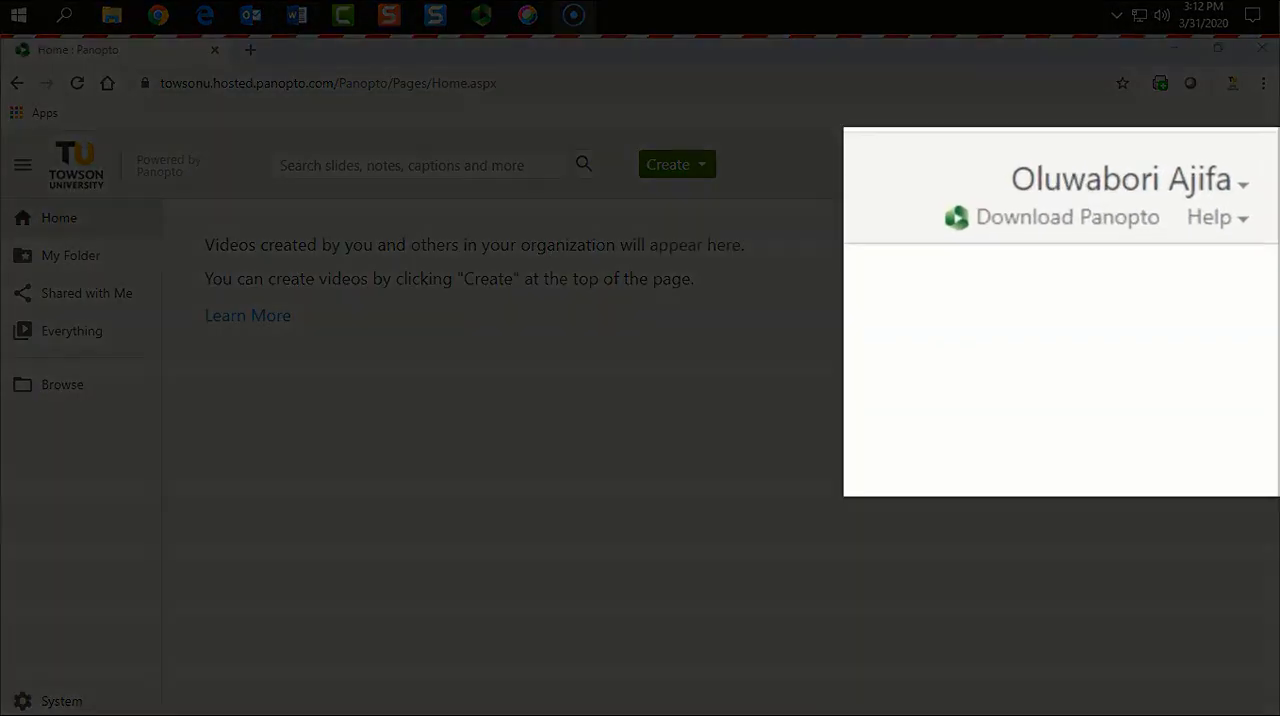
click(1122, 178)
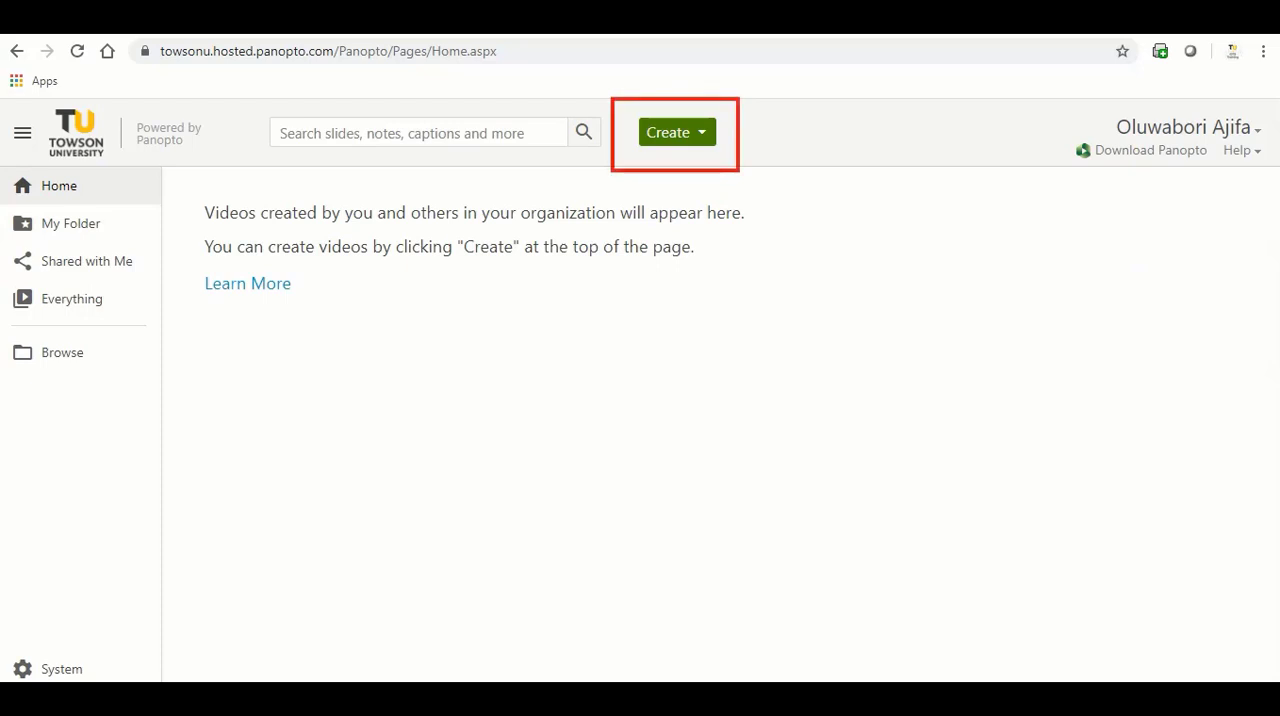
Step: Launch Panopto Capture from the Create menu to record a new video
click(676, 132)
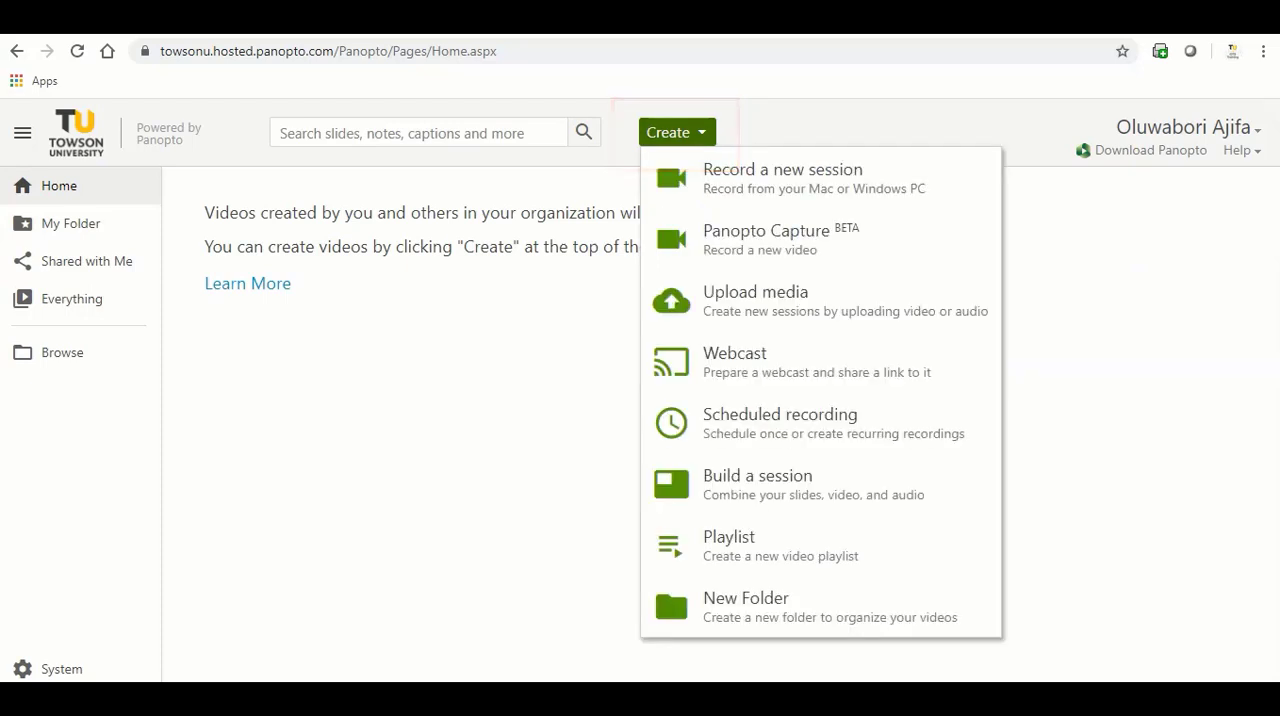
mouse_move(820, 240)
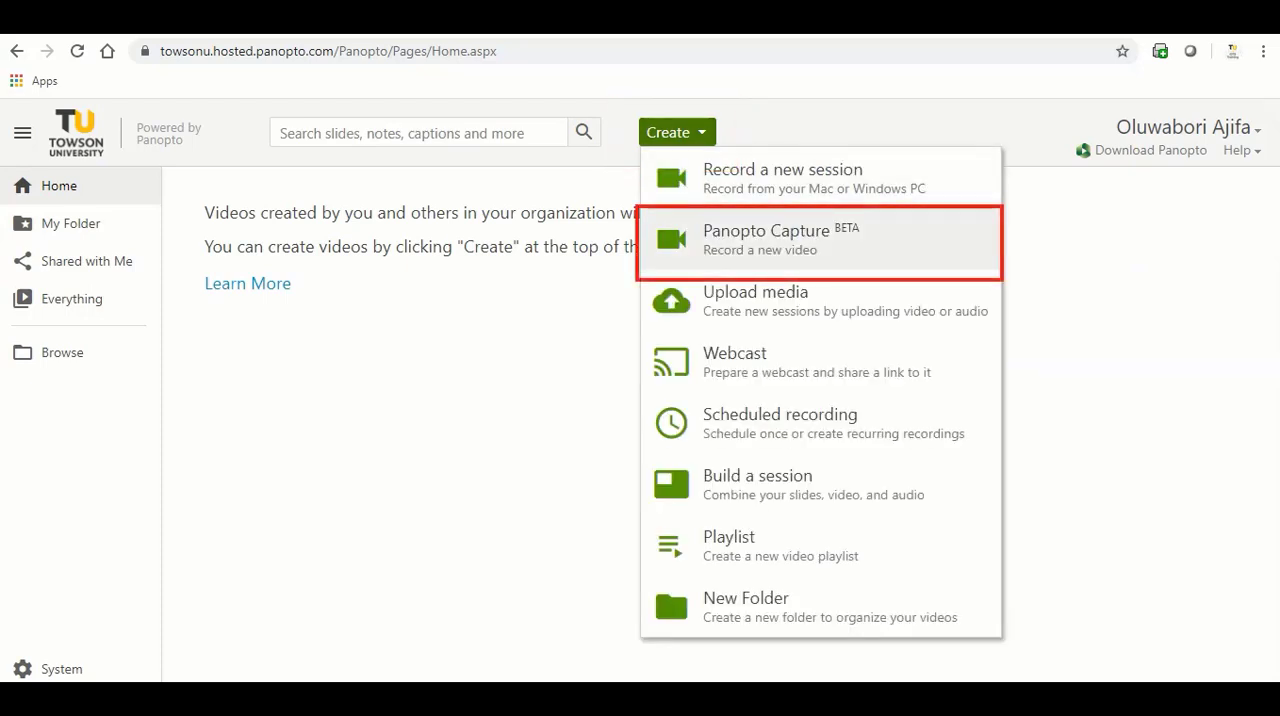
click(818, 240)
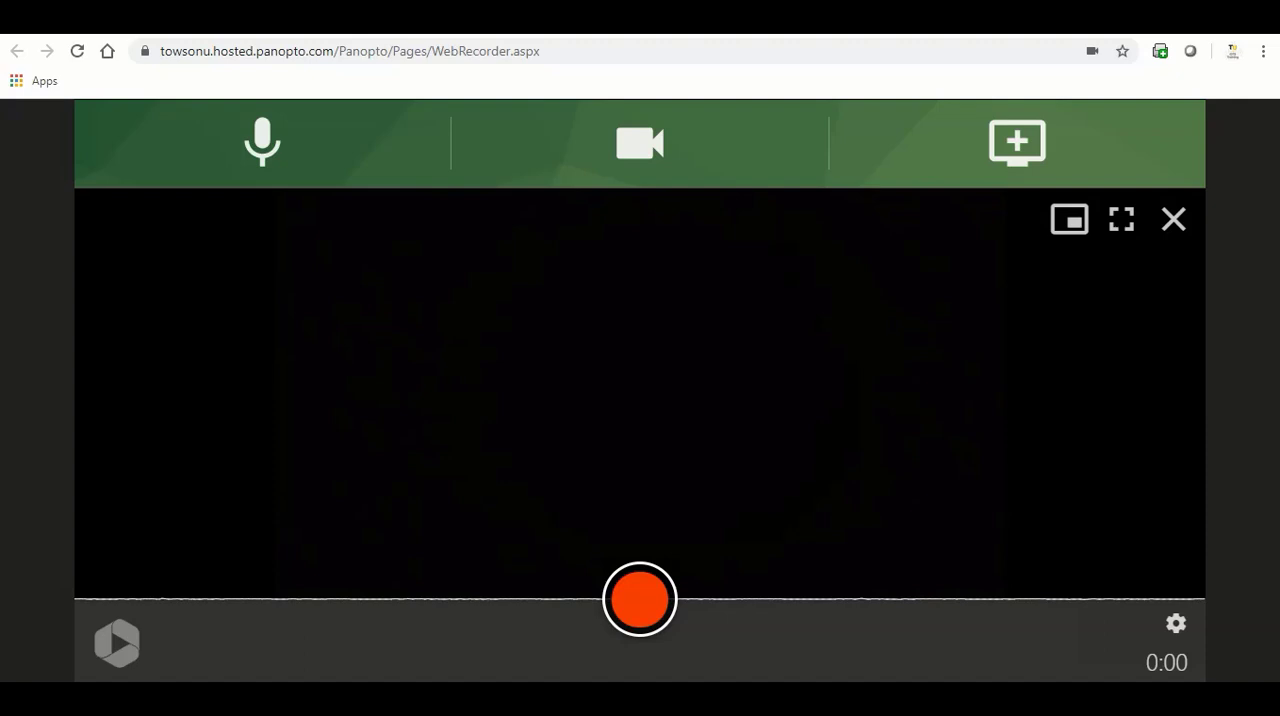
Step: Choose Remote Audio as the audio source and review the camera source options
click(262, 142)
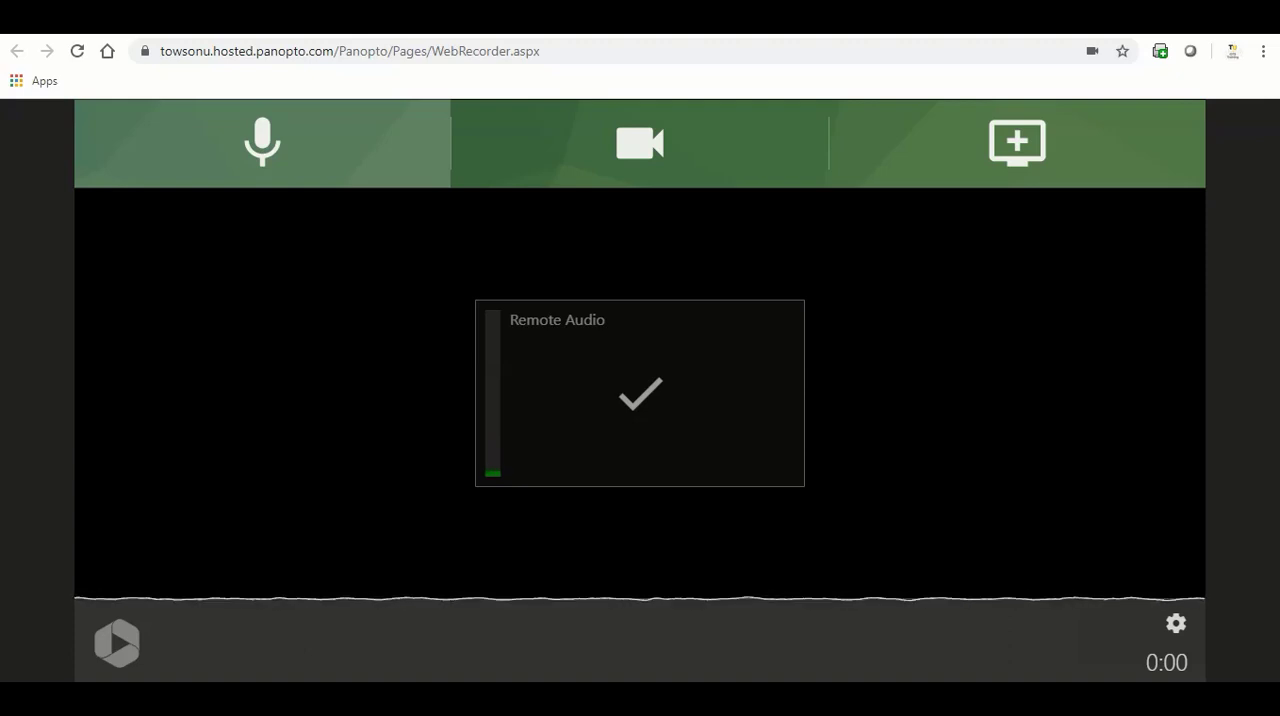
click(639, 141)
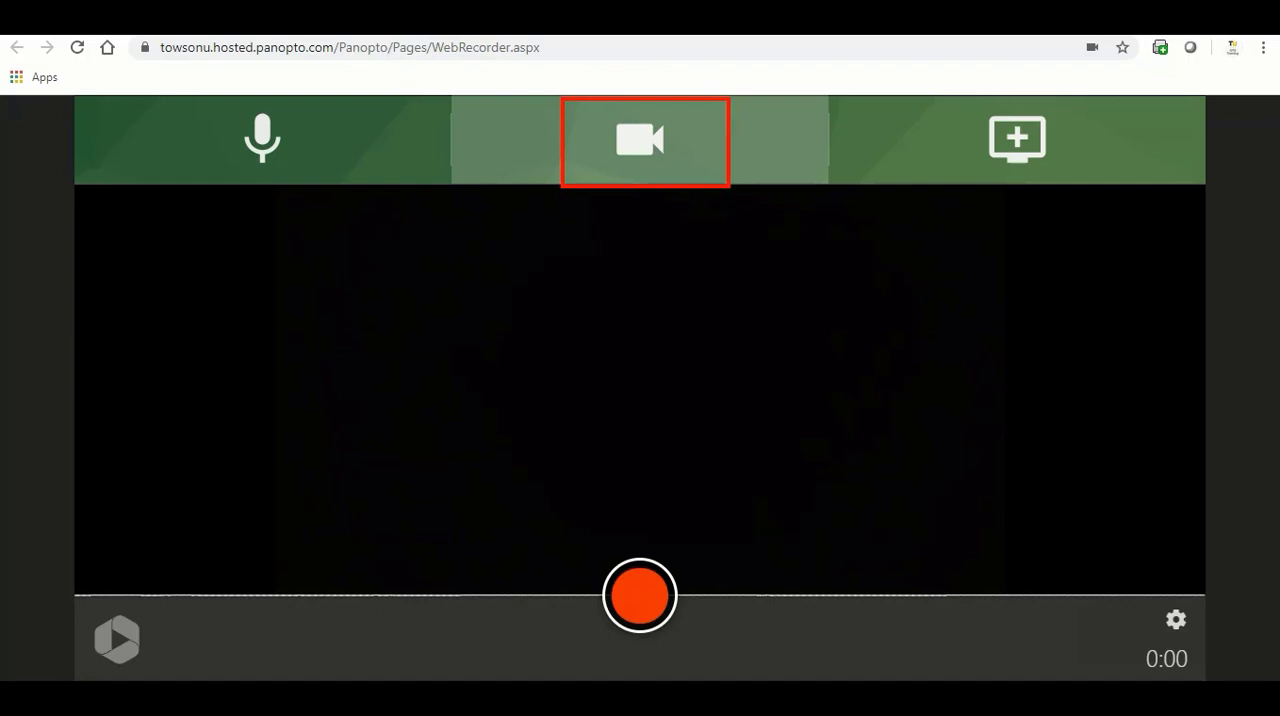
click(639, 139)
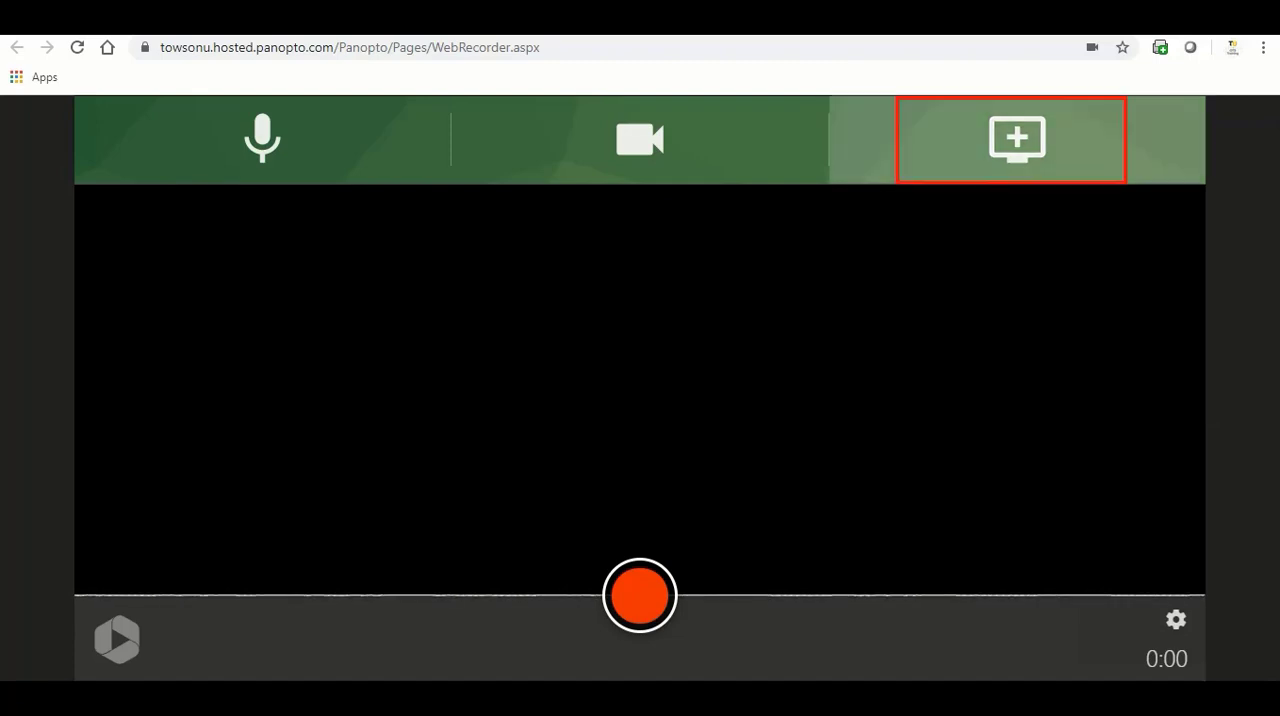
Step: Begin adding a shared screen source, first trying the entire screen
click(1016, 139)
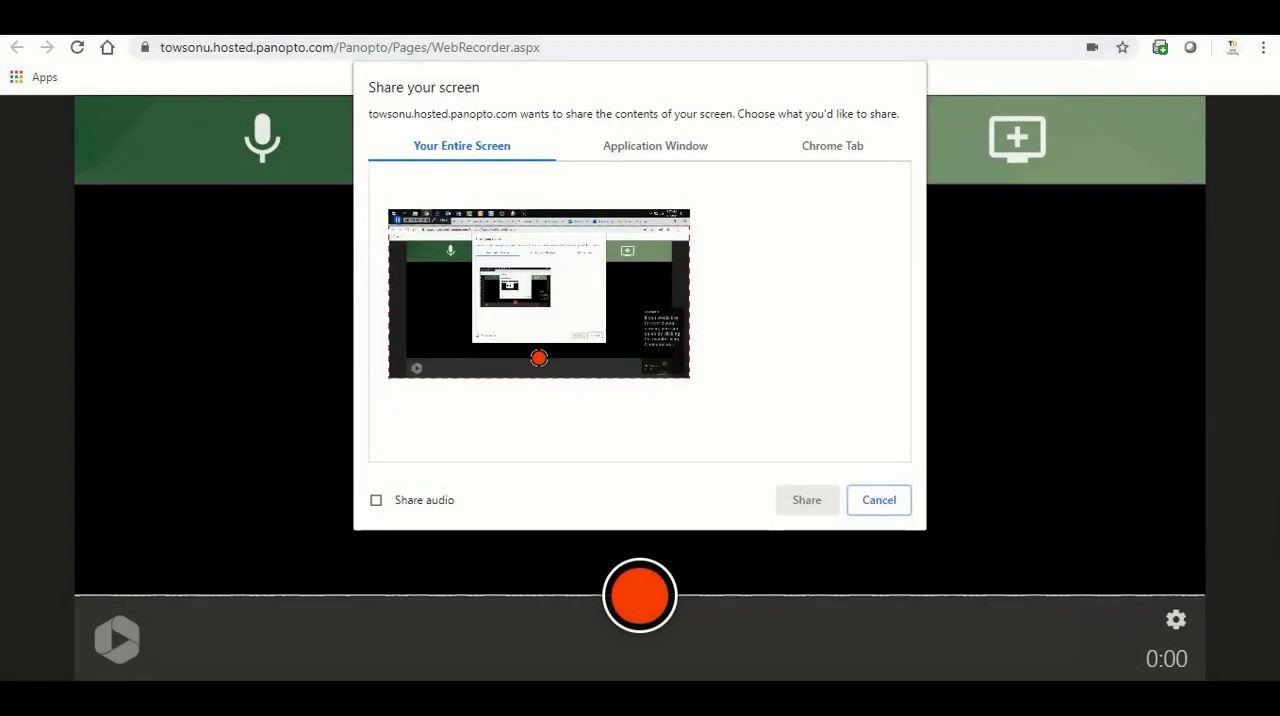
click(538, 293)
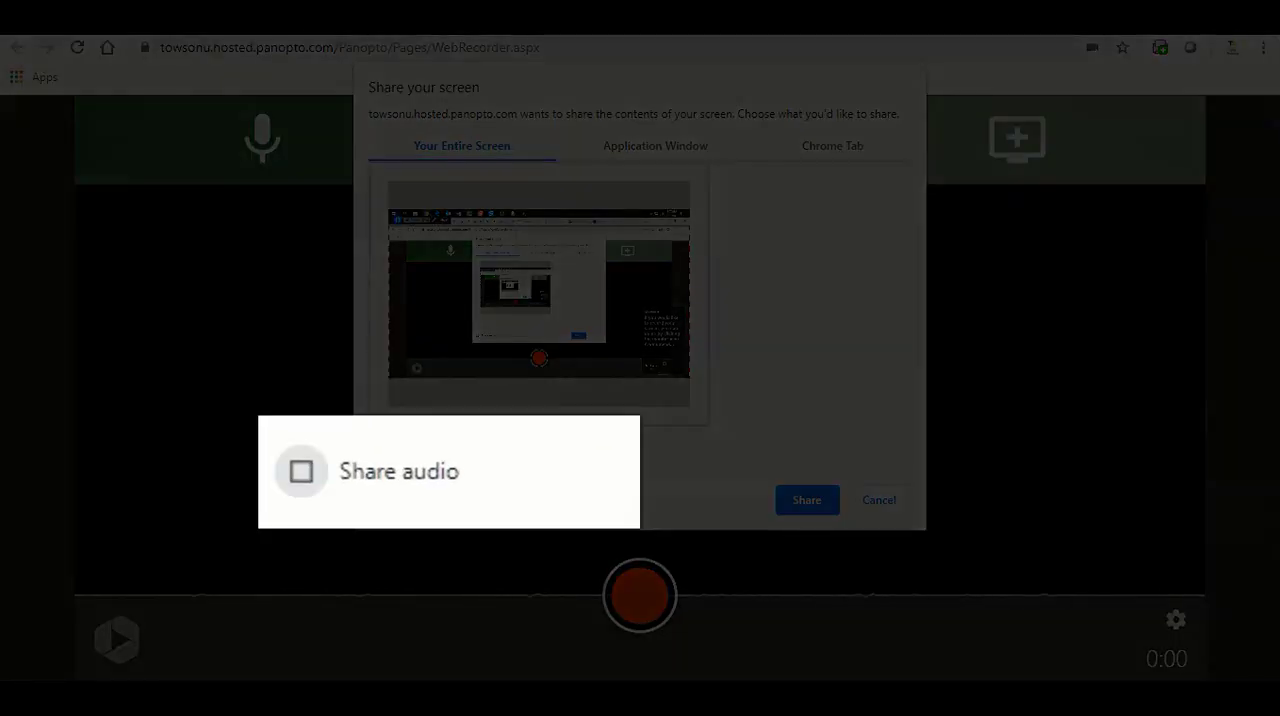
click(301, 471)
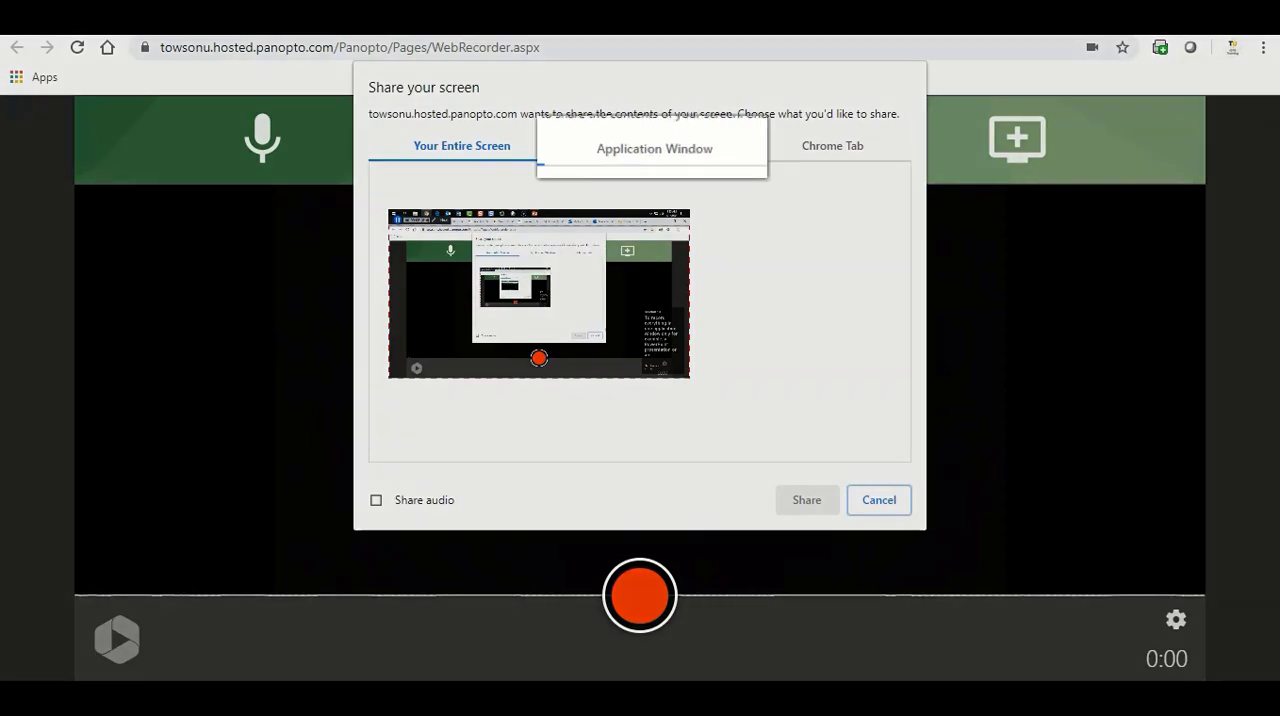
Step: Share the Panopto Capture presentation window, then select the myTU | Towson University tab
click(654, 148)
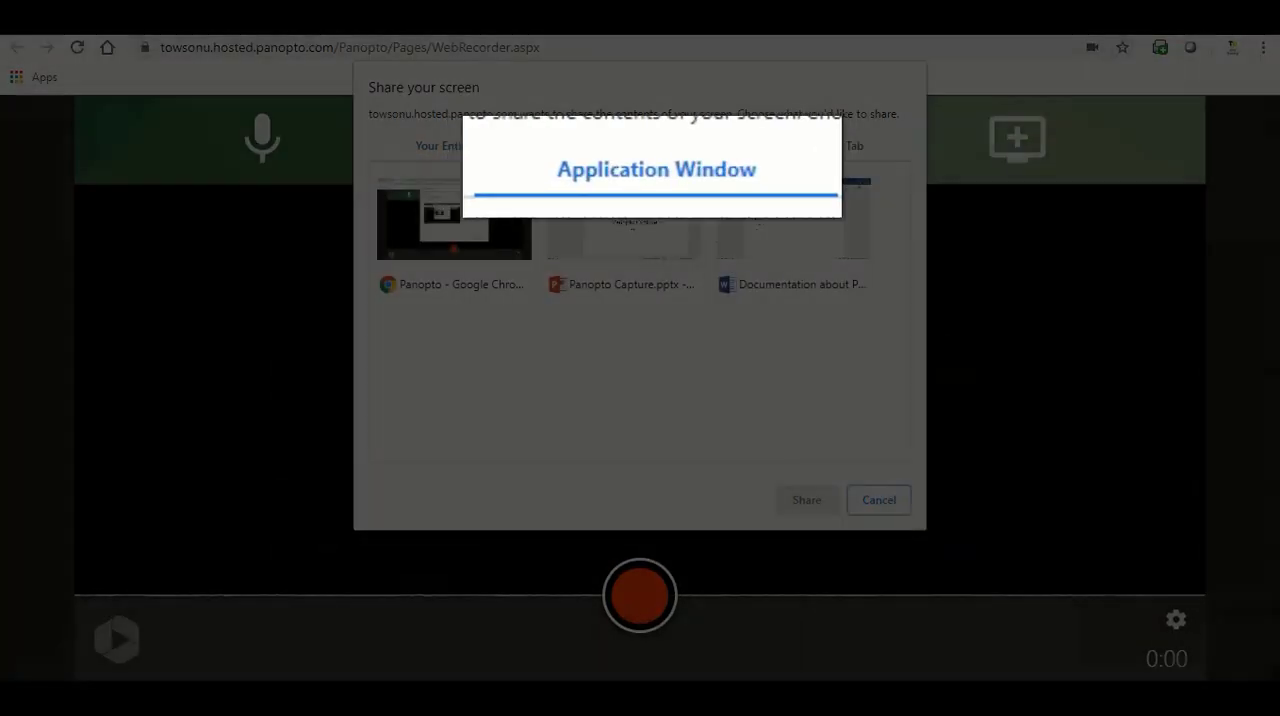
click(655, 145)
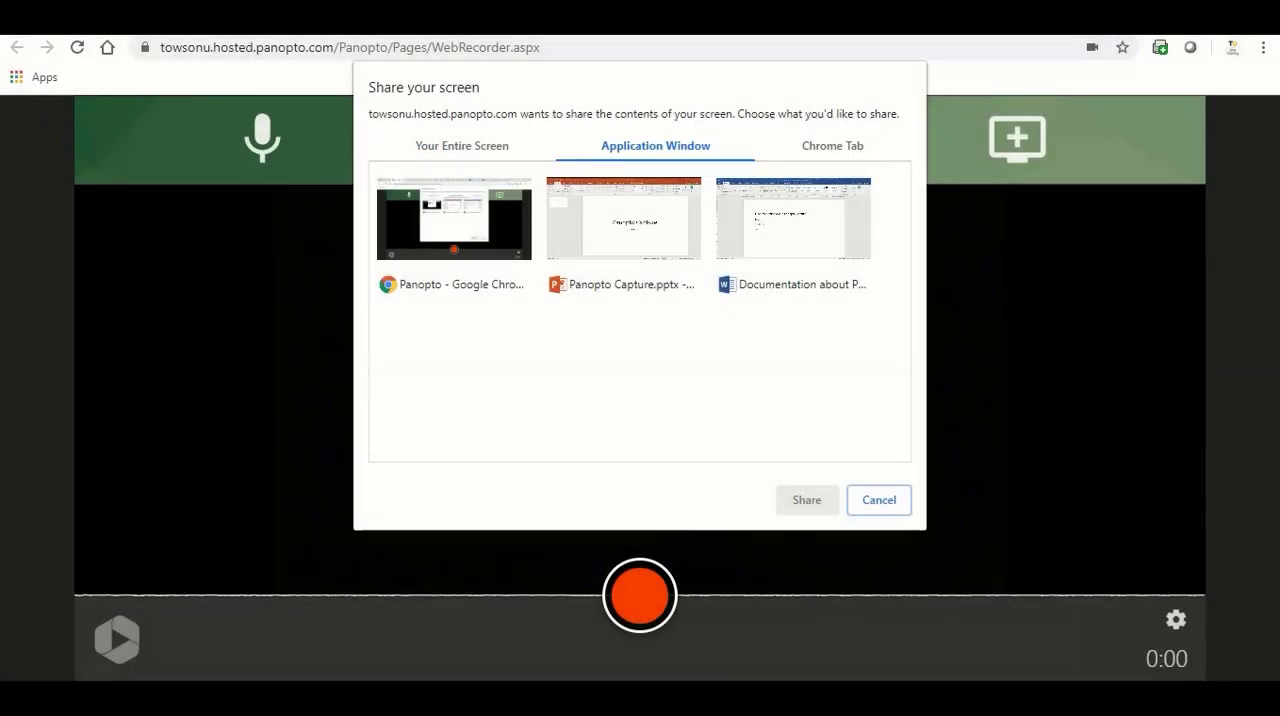
click(622, 217)
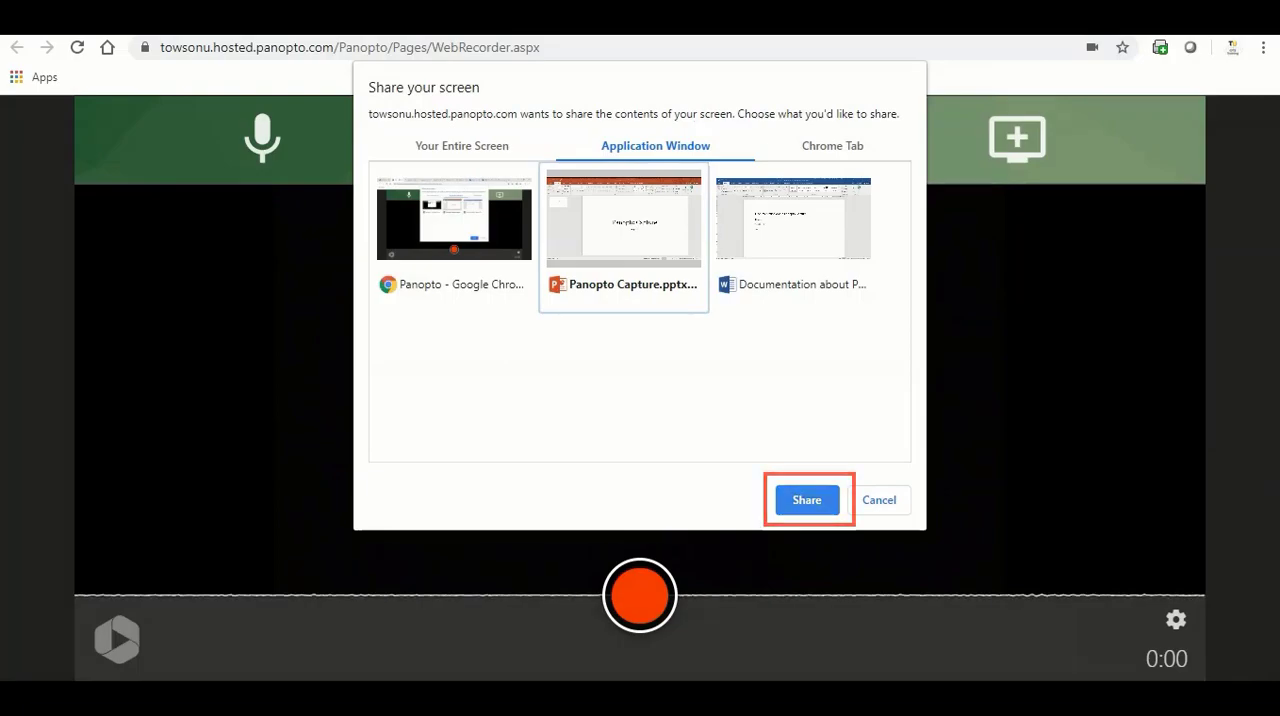
click(806, 500)
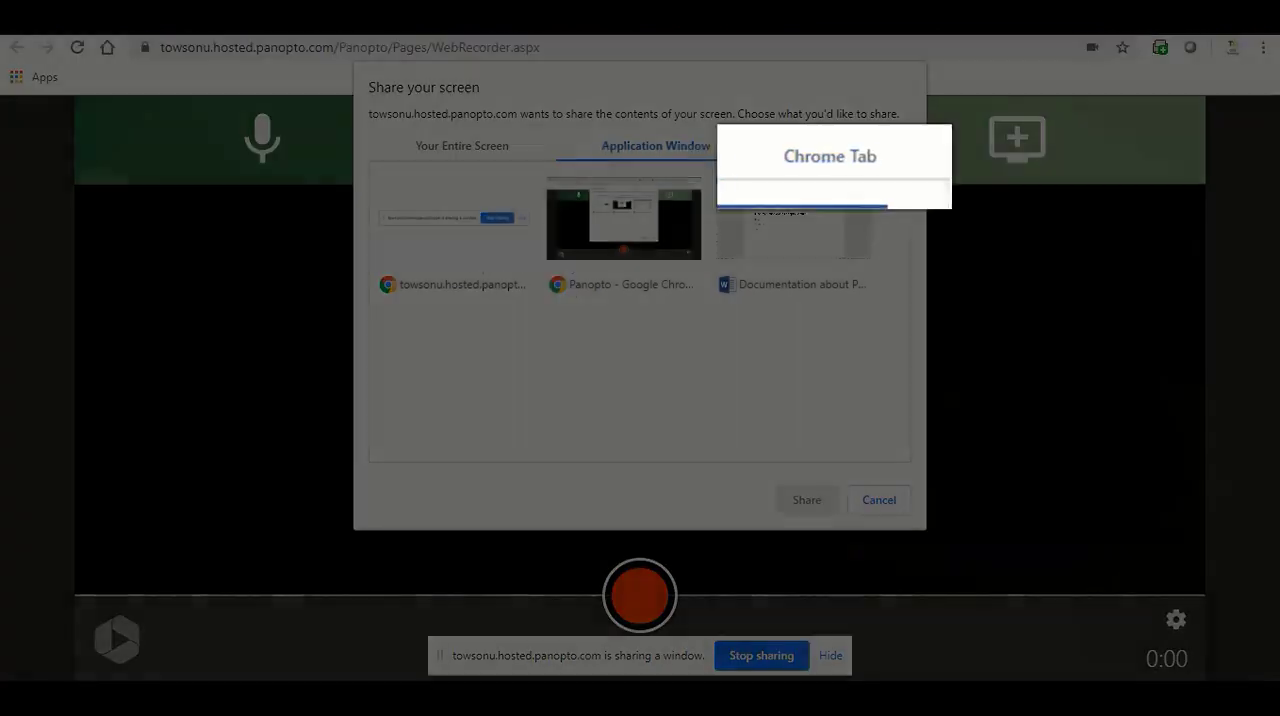
click(829, 156)
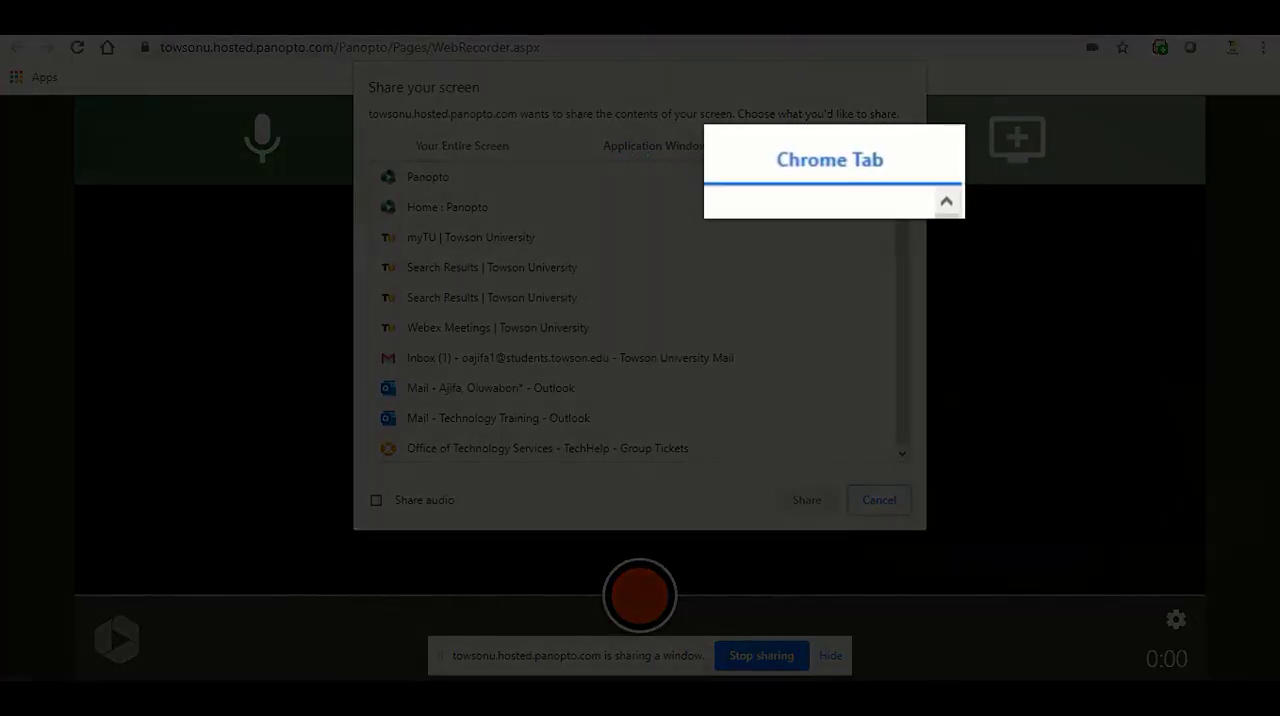
click(831, 145)
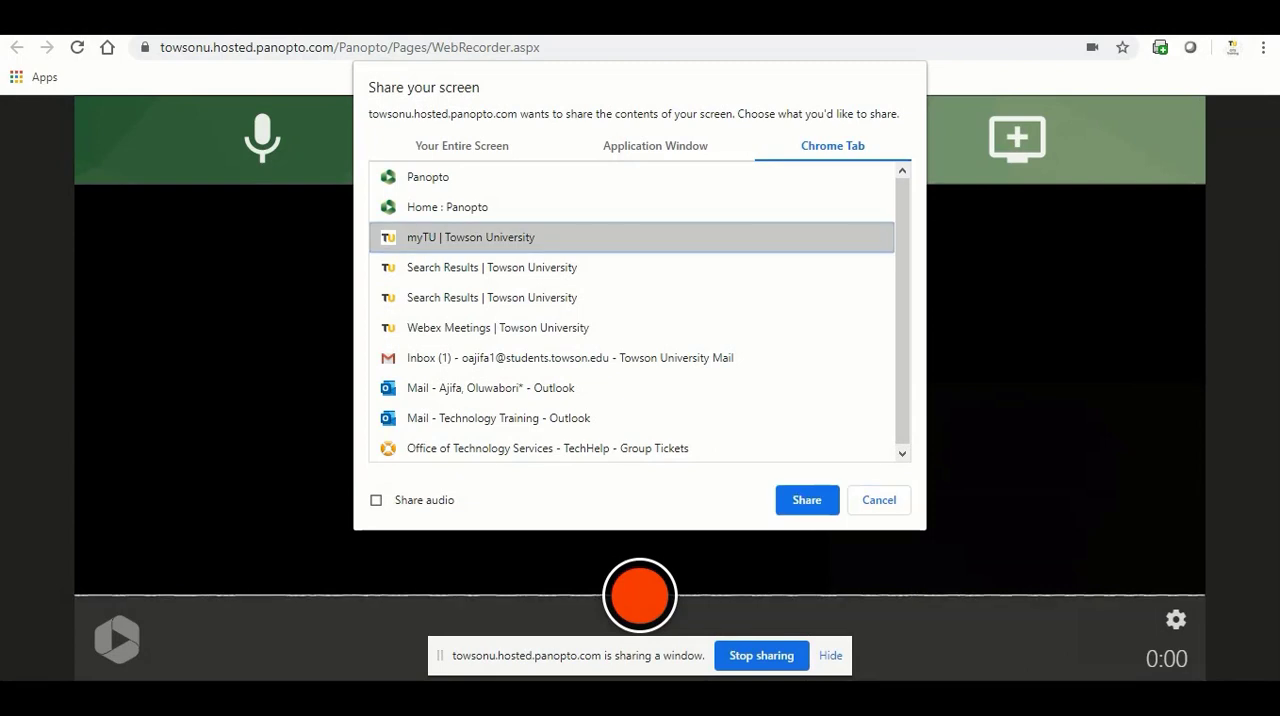
Step: Share the myTU tab, remove the extra source, and enlarge the myTU preview
click(806, 499)
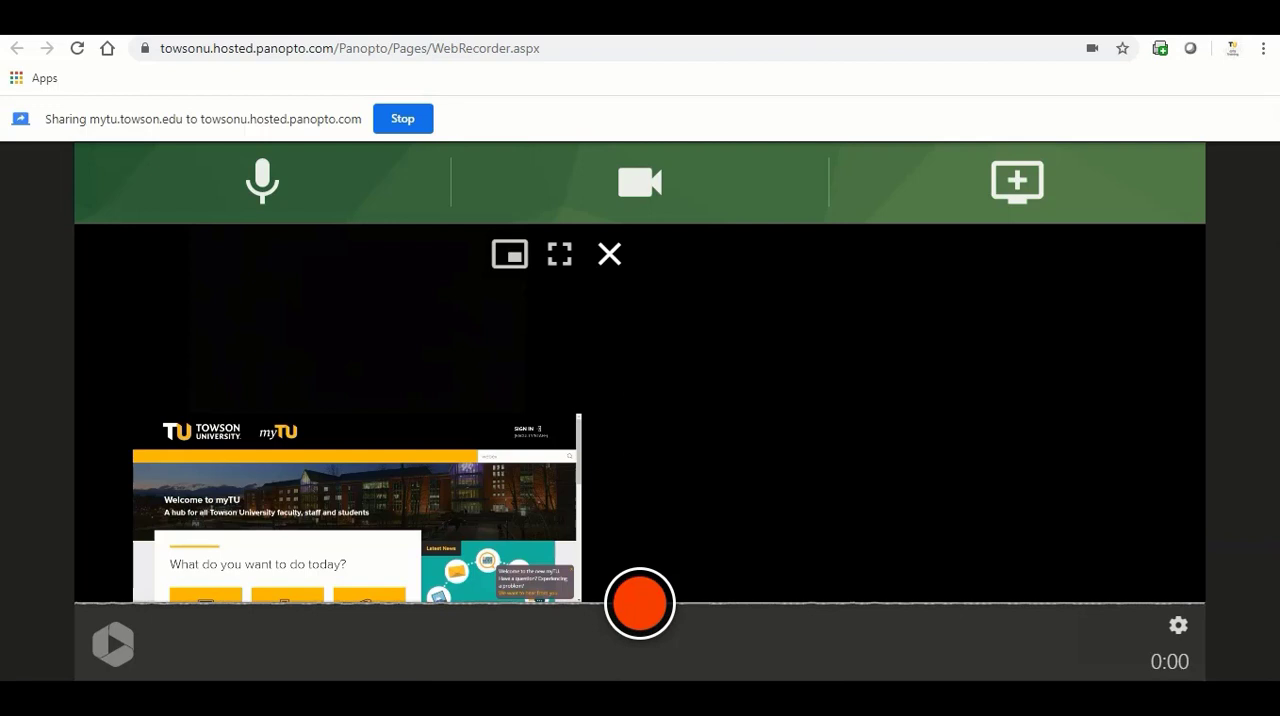
mouse_move(608, 253)
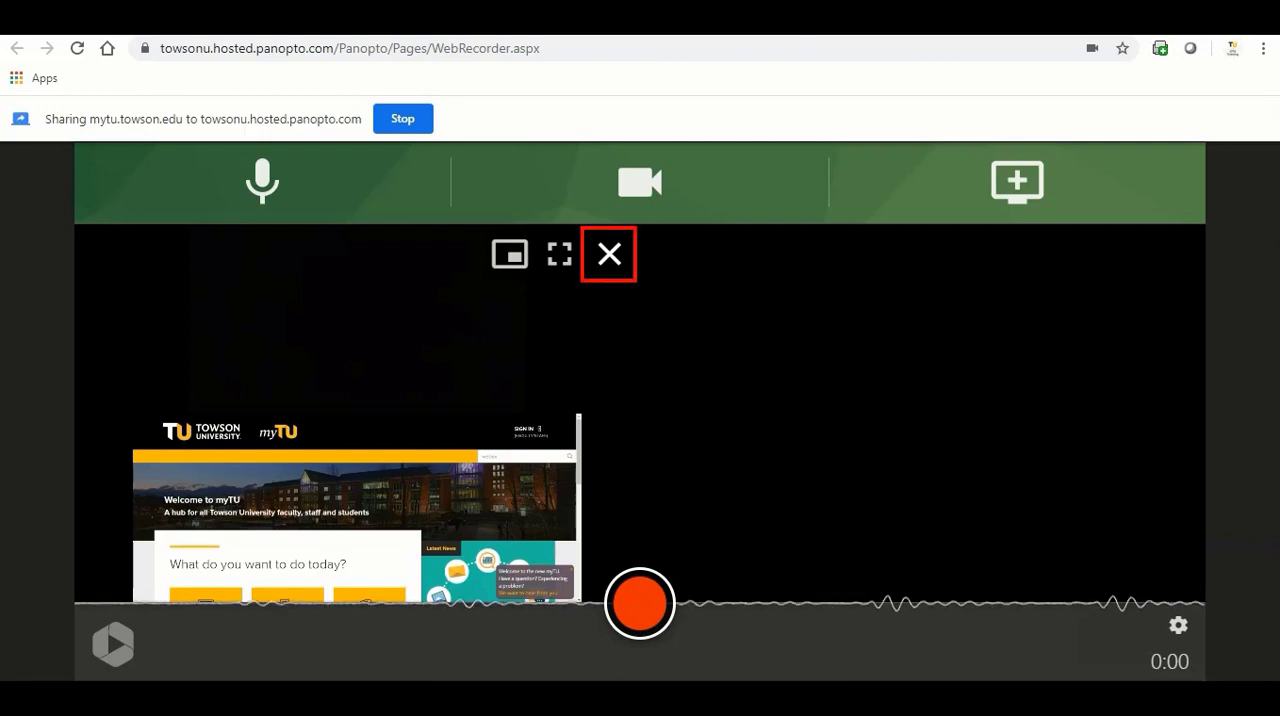
click(508, 253)
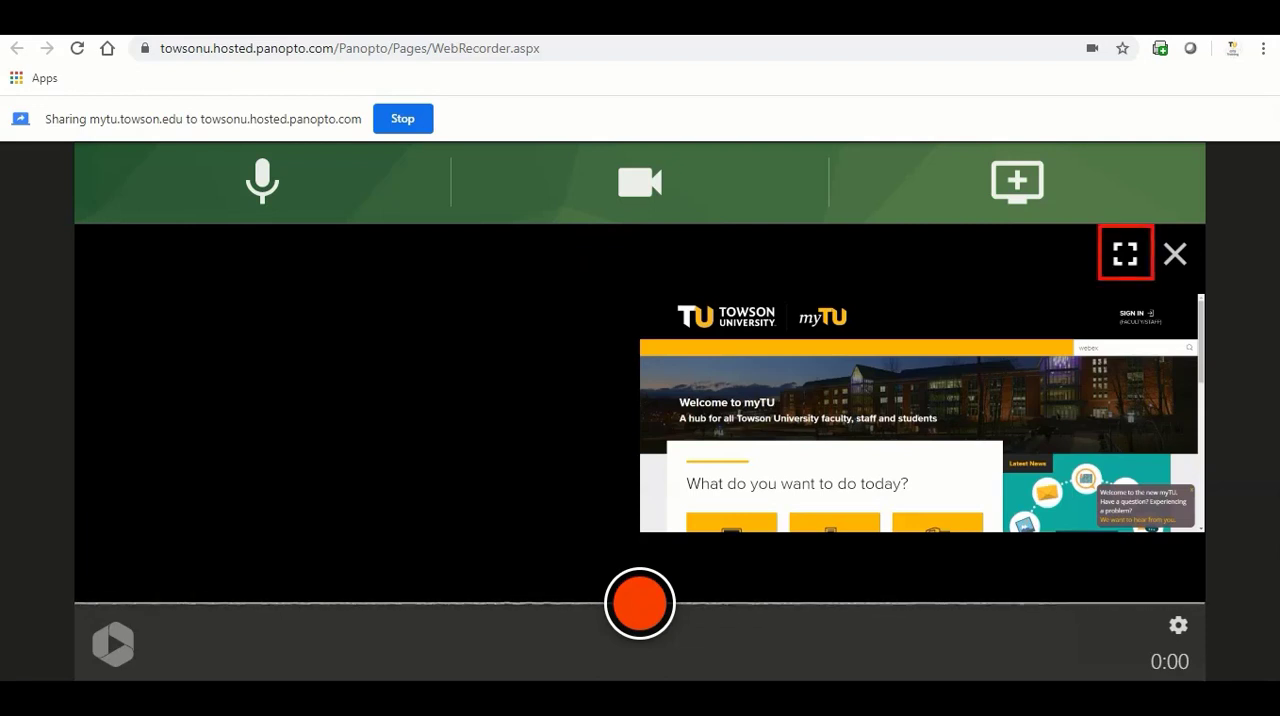
click(1124, 253)
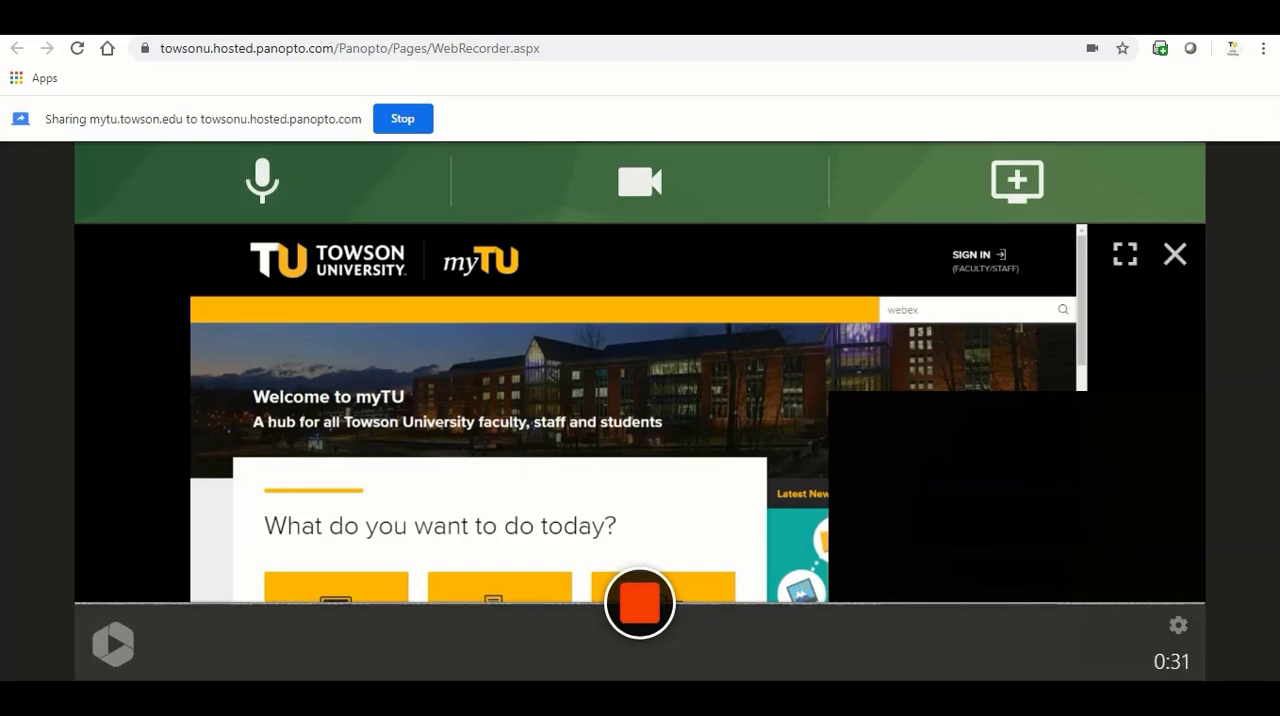
mouse_move(638, 601)
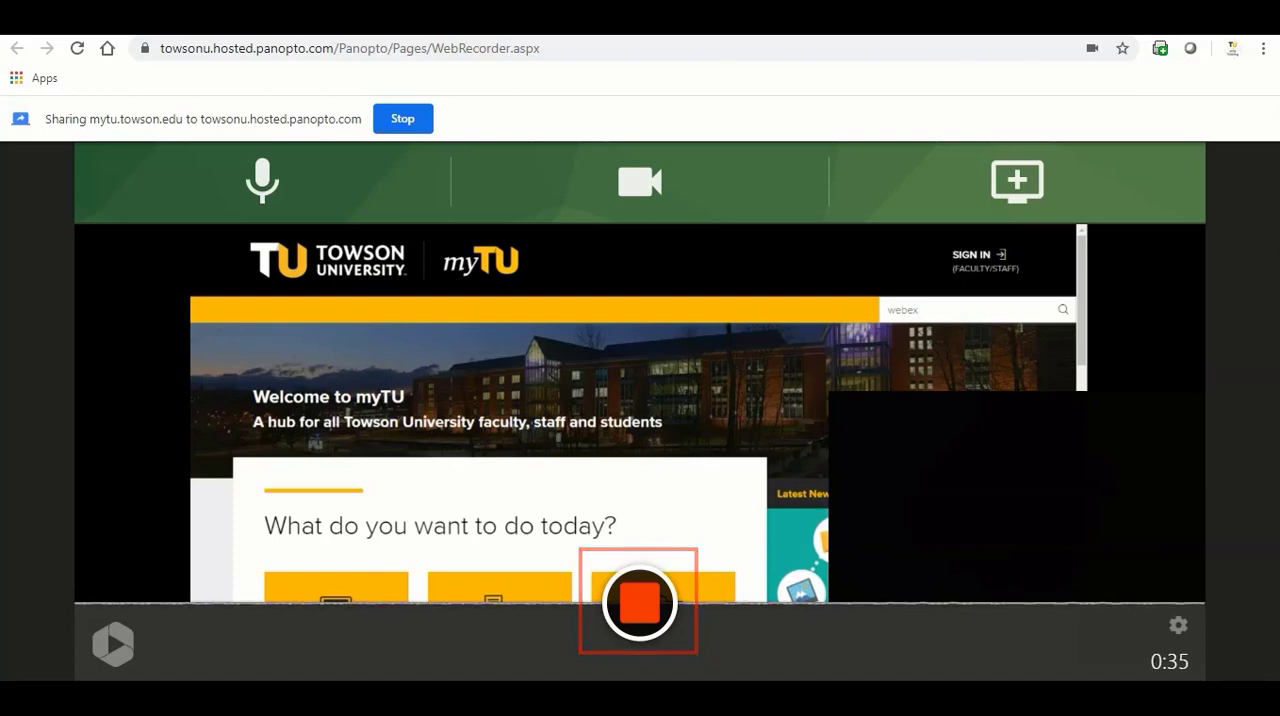
Step: End the myTU page recording at roughly 35 seconds
click(638, 600)
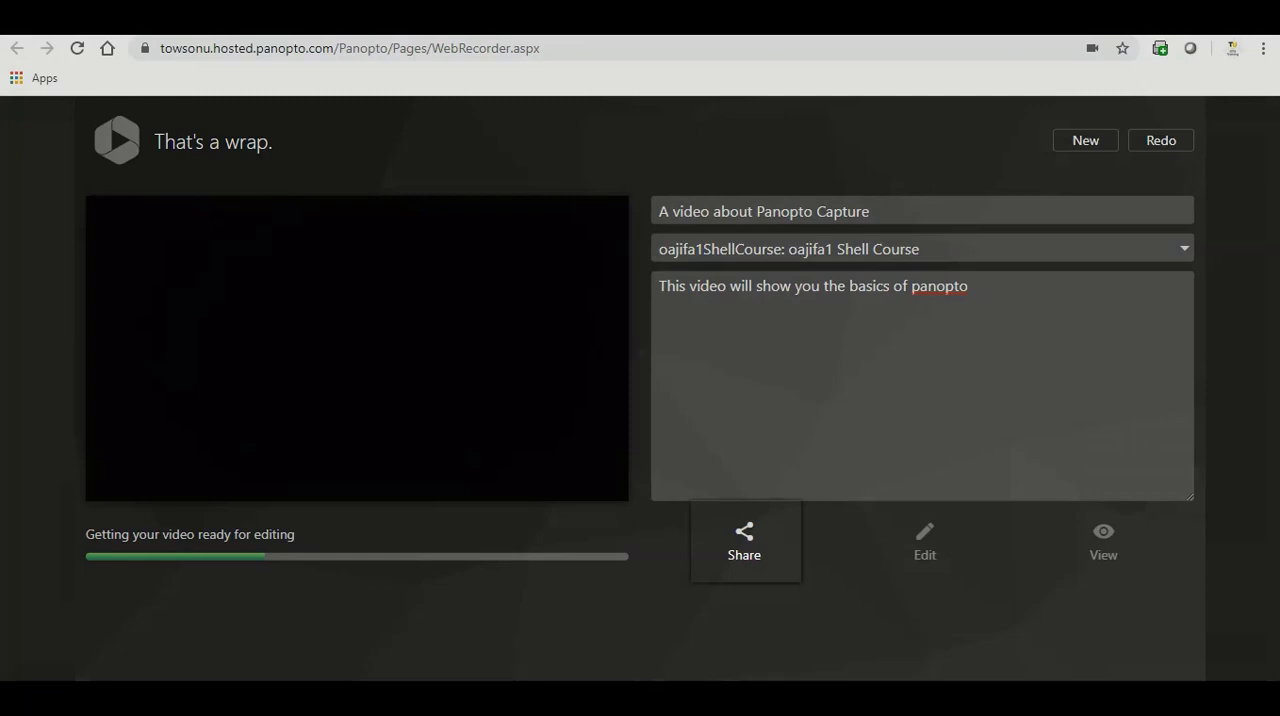
Step: Open the video's sharing dialog on the wrap-up page and close it without sending
click(744, 541)
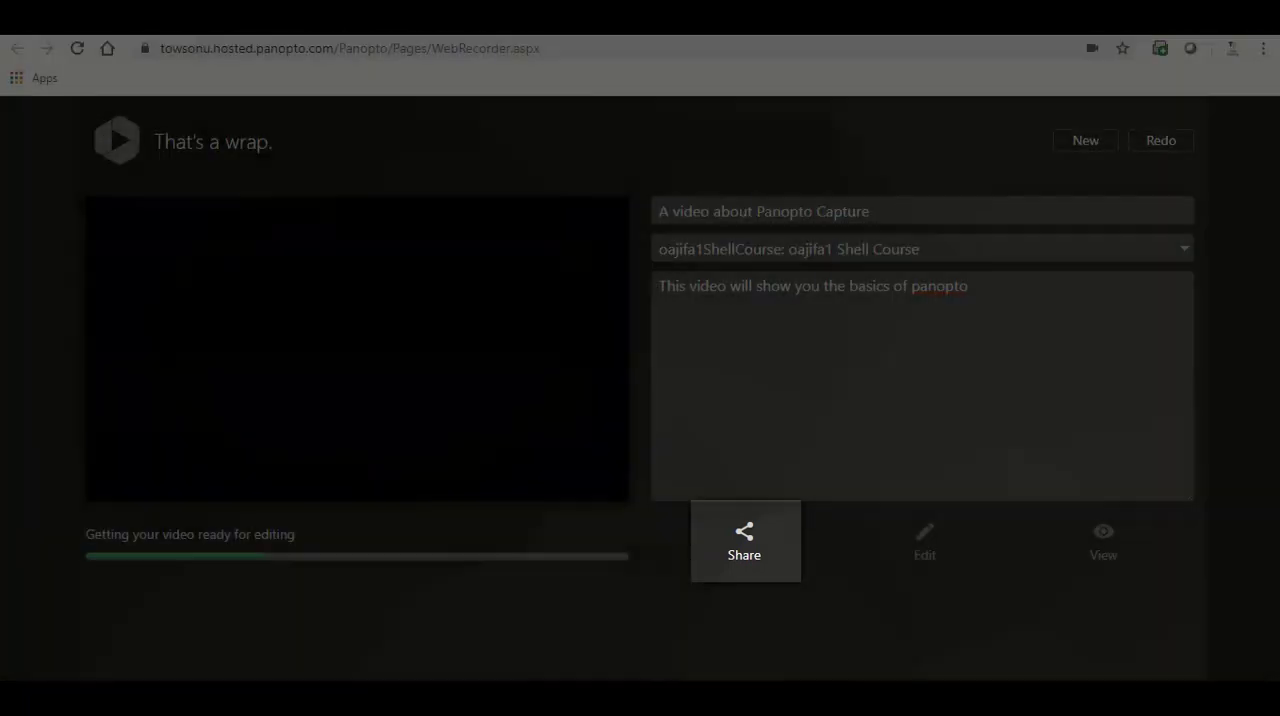
click(744, 541)
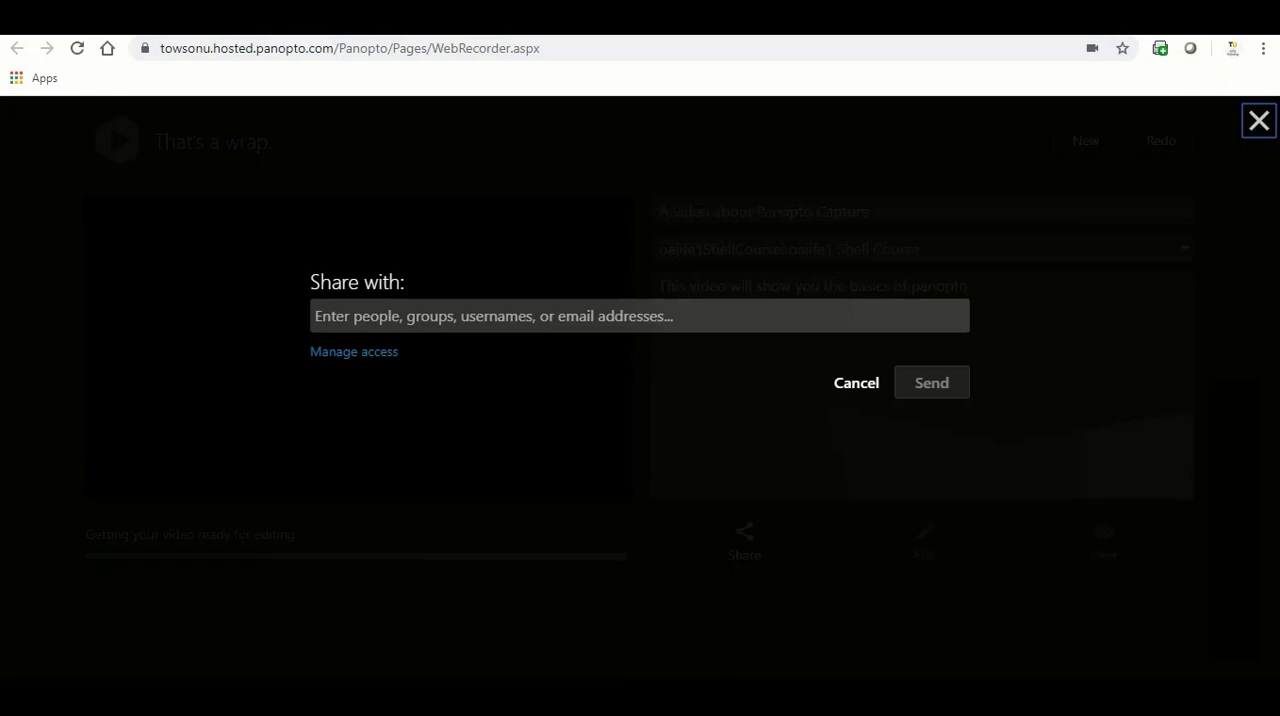
click(856, 382)
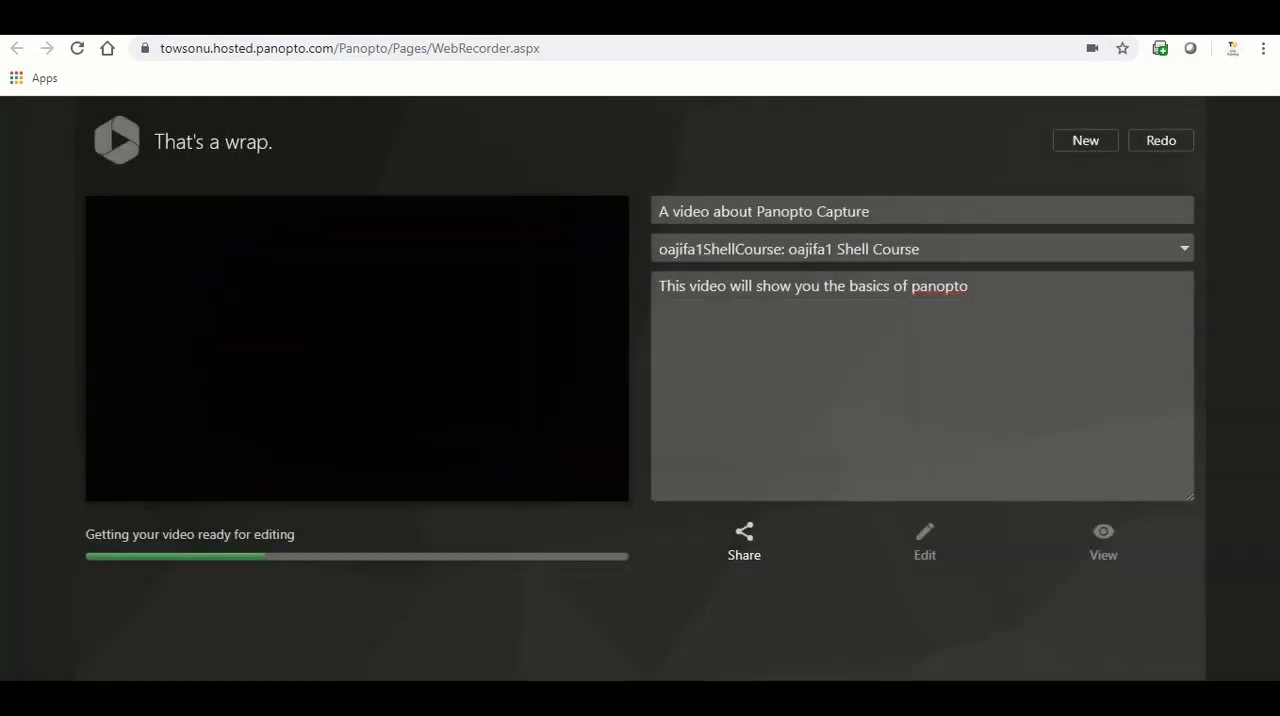